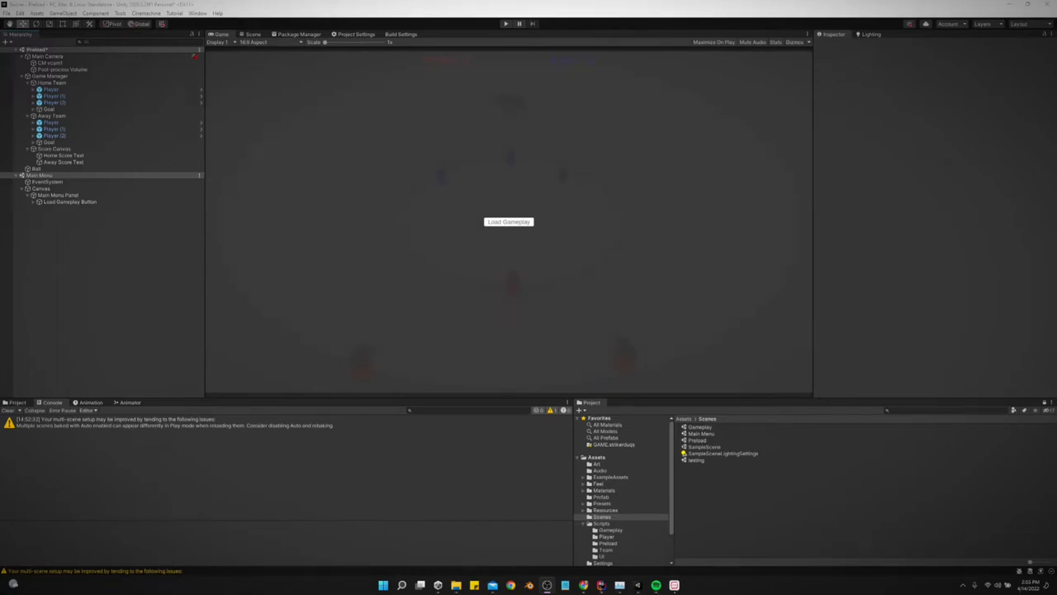
mouse_move(568, 241)
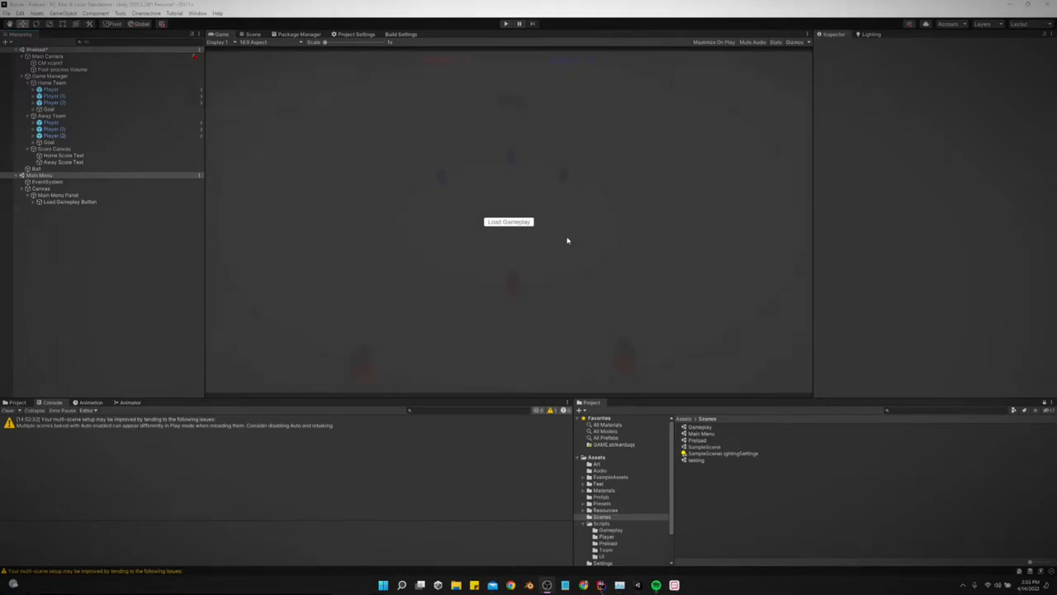
mouse_move(396, 248)
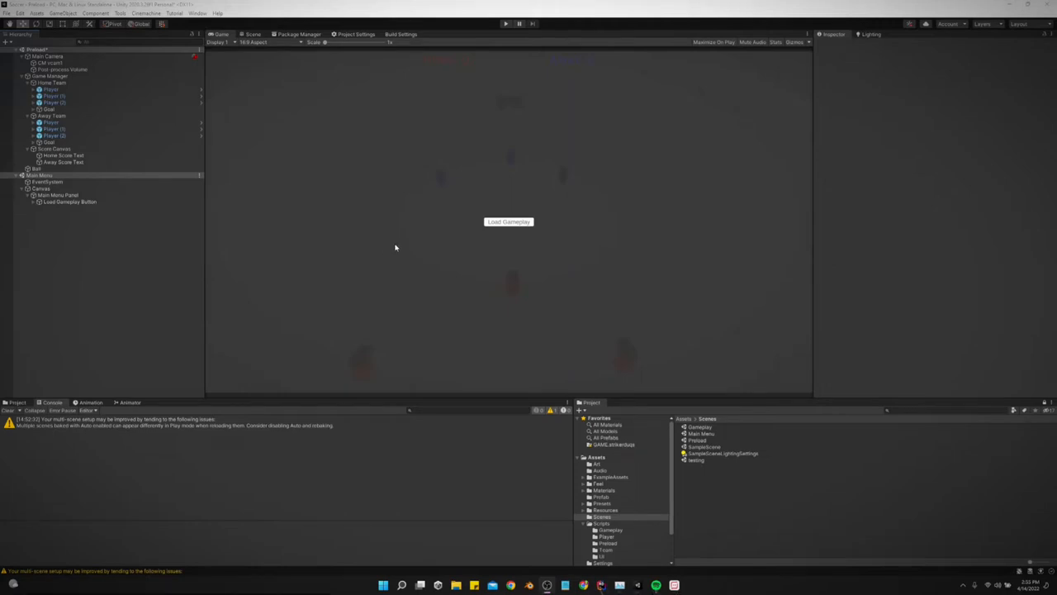
mouse_move(499, 228)
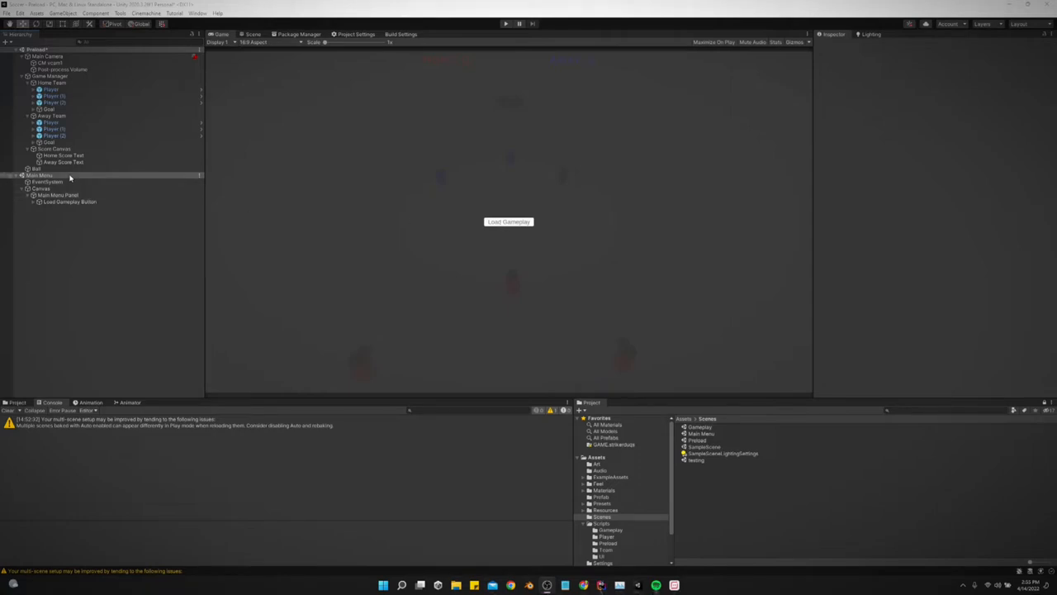
Step: Remove the Main Menu scene from the hierarchy and start Play mode
right_click(40, 175)
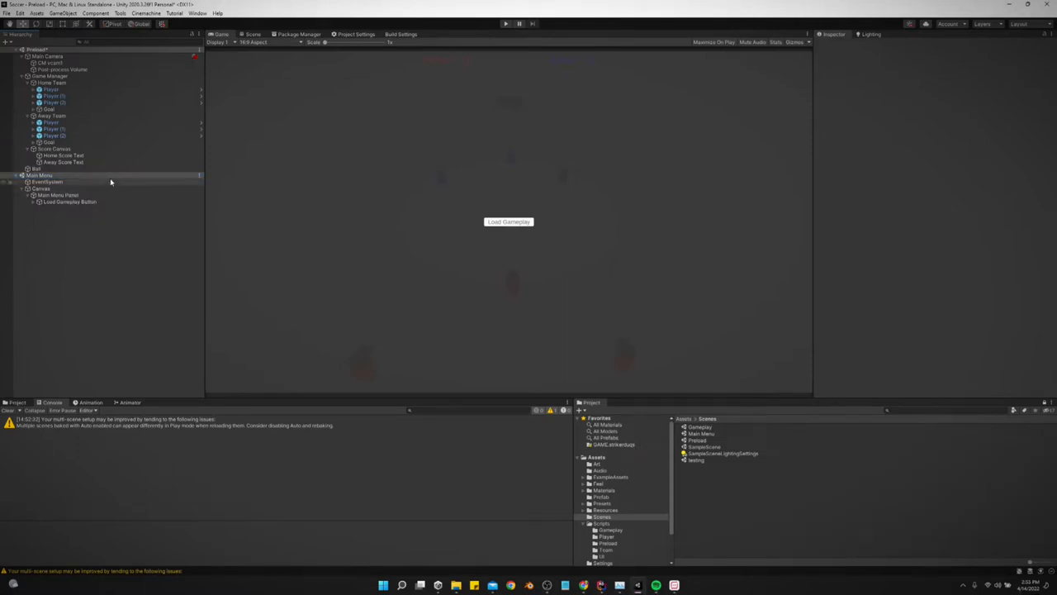
left_click(509, 221)
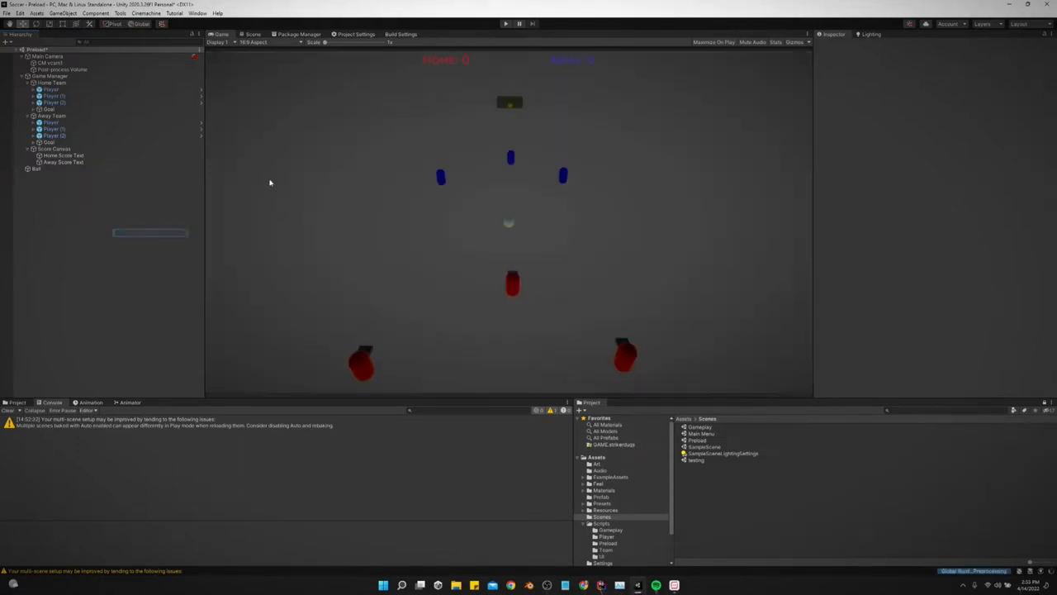
left_click(505, 24)
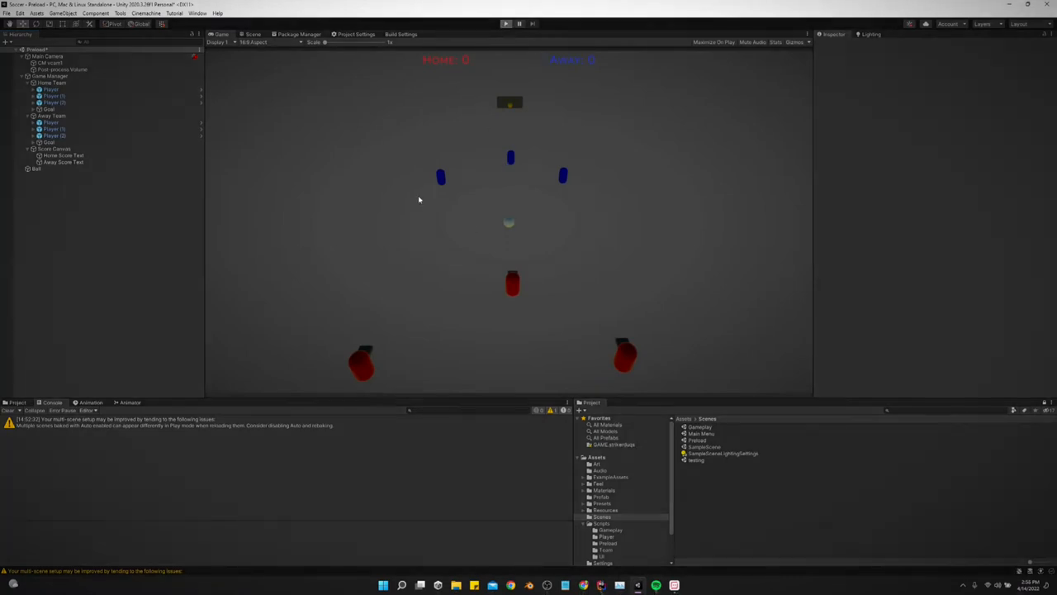
left_click(505, 24)
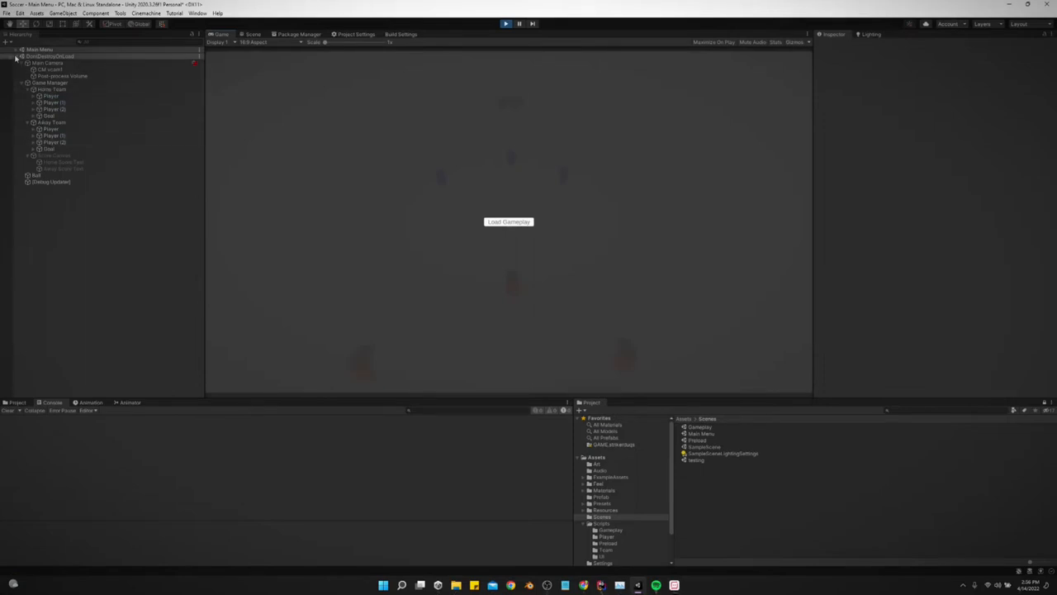
Step: Use the running menu's Load Gameplay button to bring up the soccer field, then stop Play mode
left_click(17, 49)
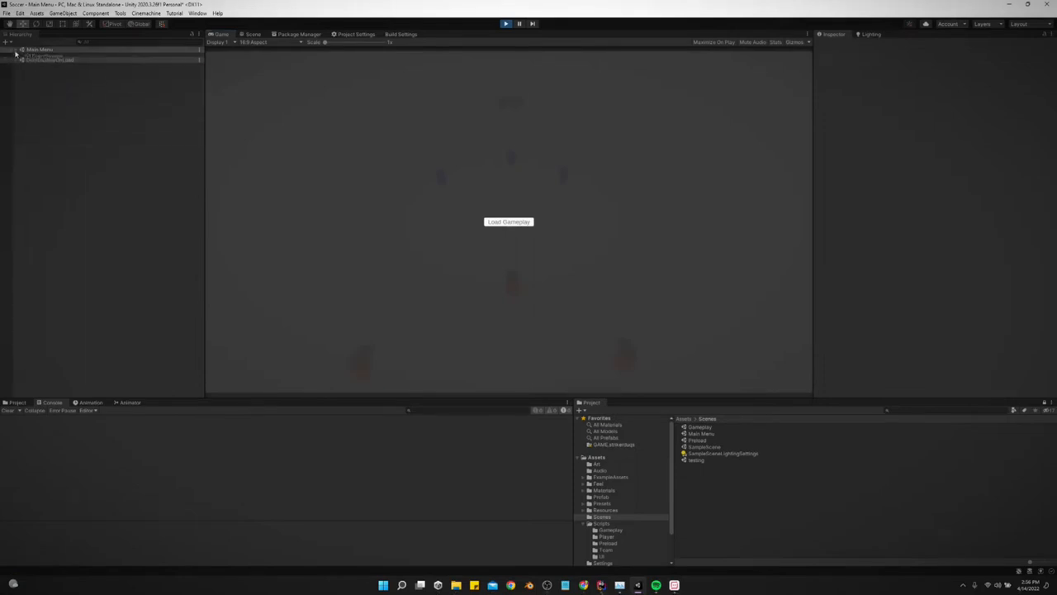
left_click(14, 50)
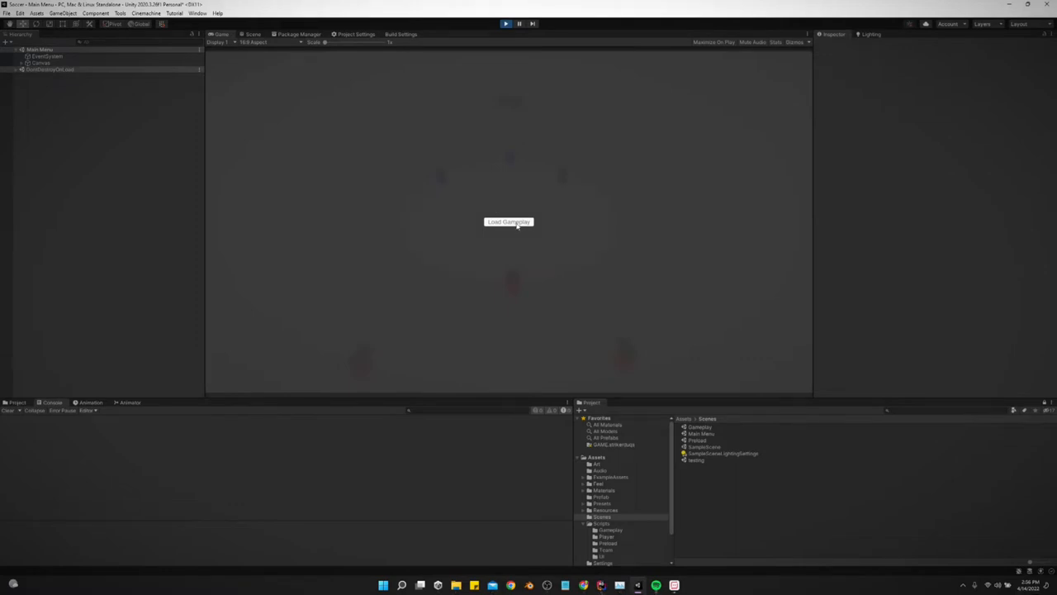
left_click(509, 221)
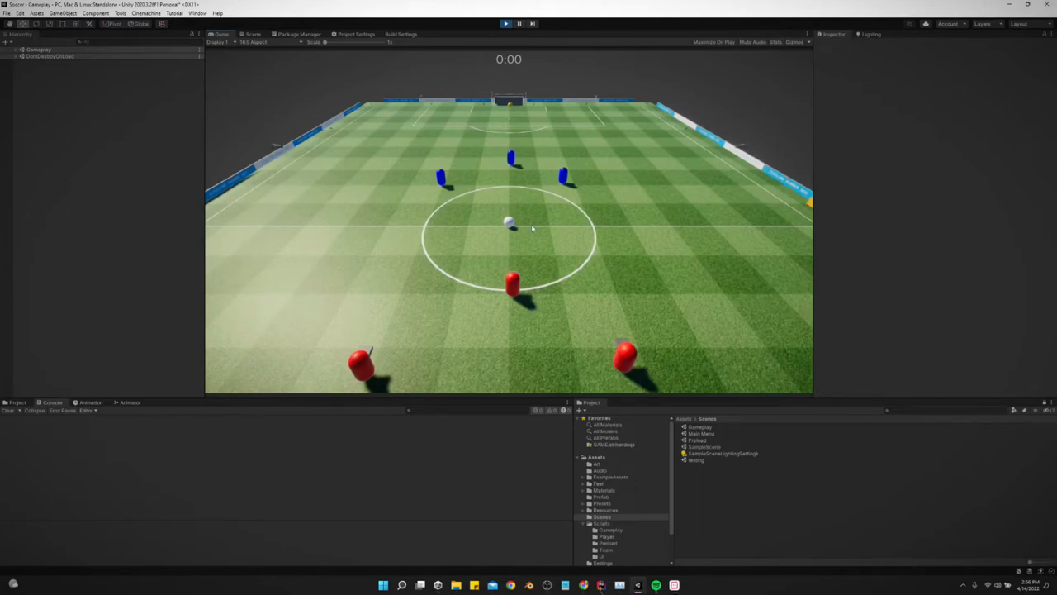
mouse_move(471, 102)
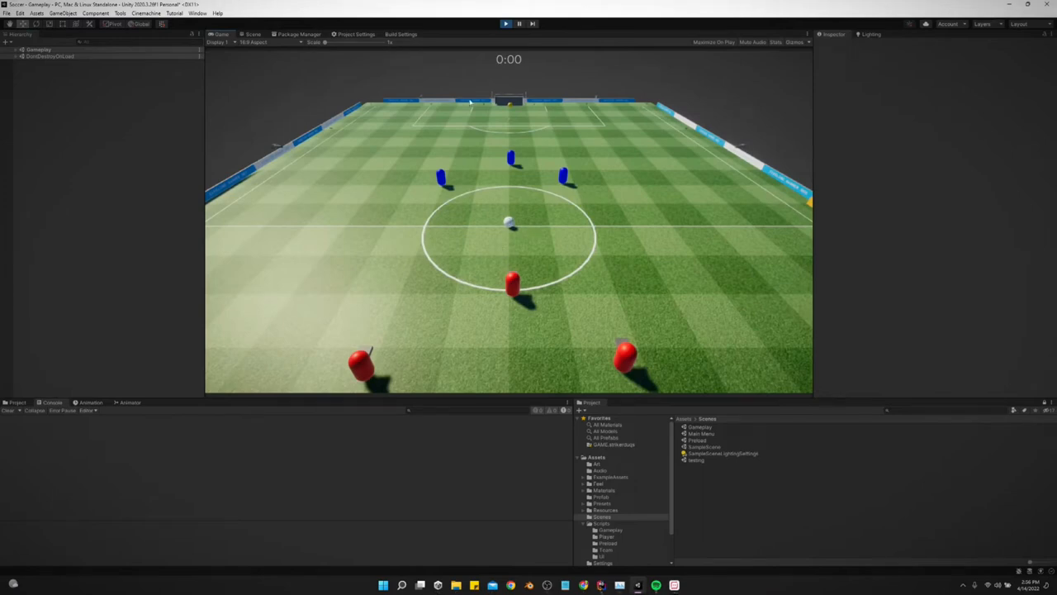
left_click(505, 23)
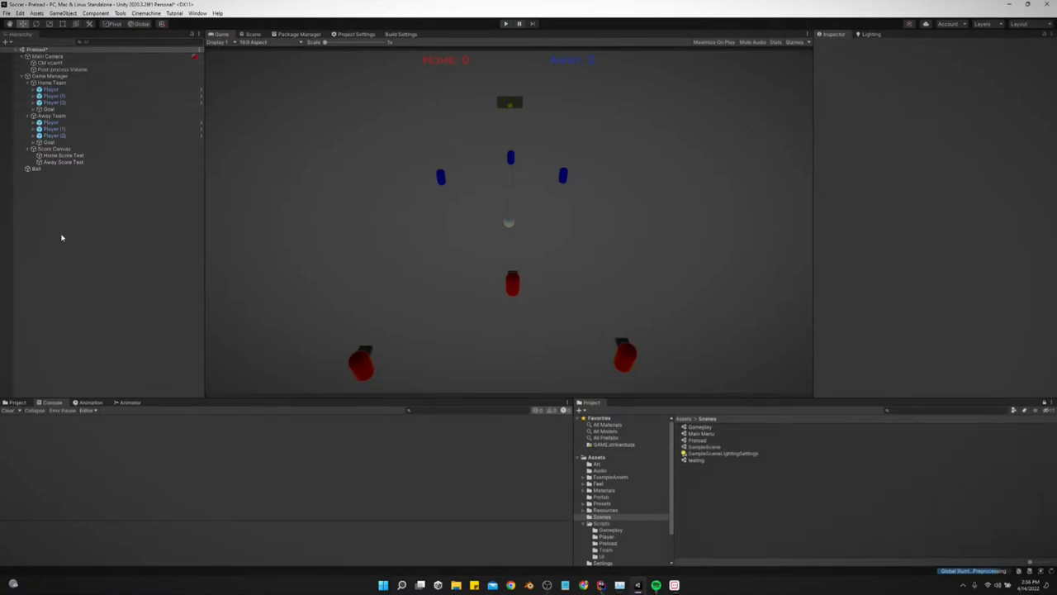
mouse_move(607, 585)
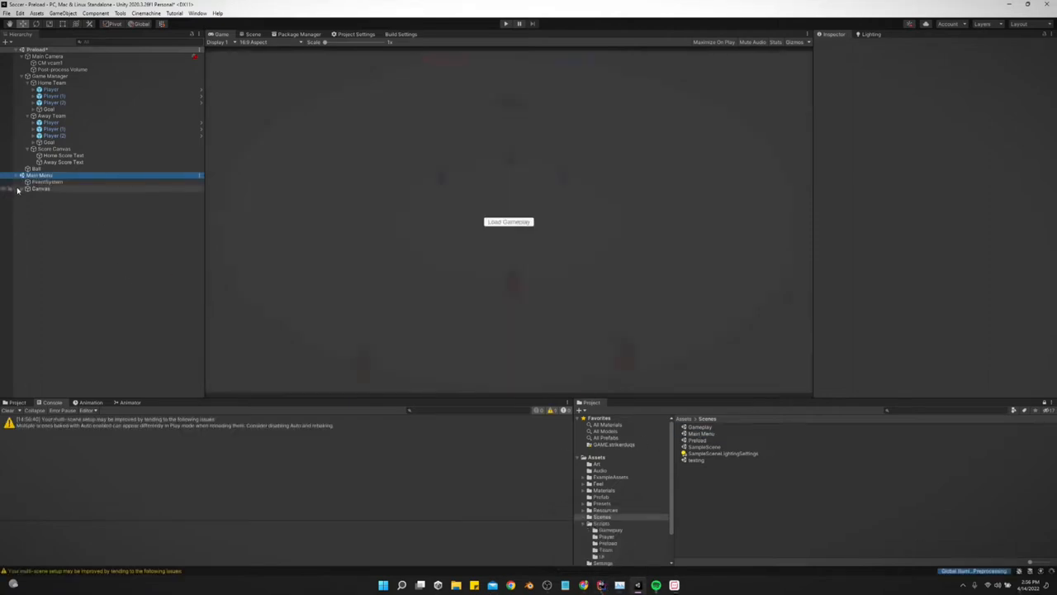
Step: Select Load Gameplay Button under the menu canvas to show its Switch Scene Button component
left_click(19, 188)
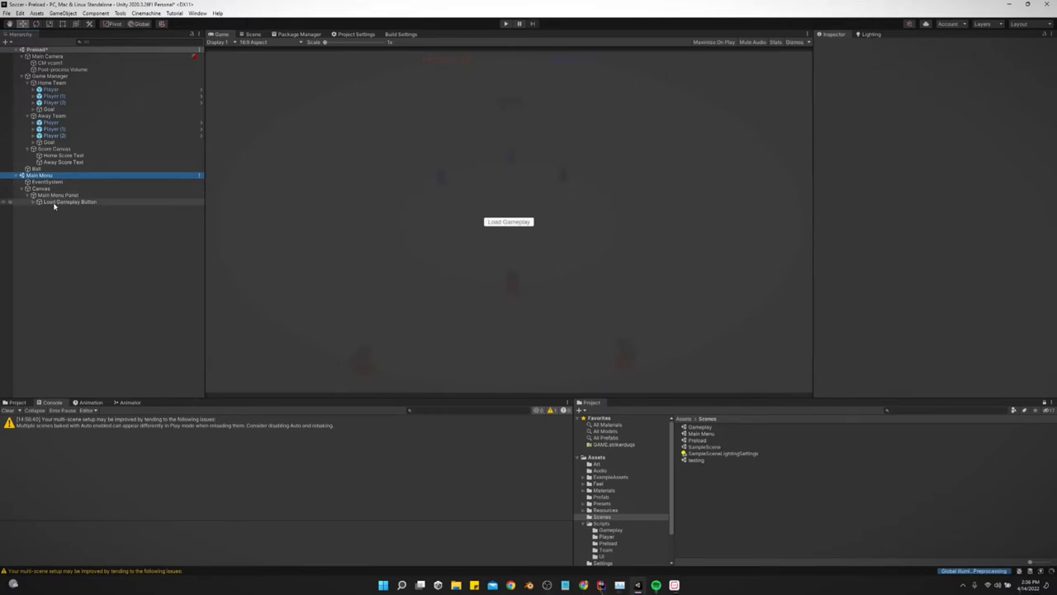
left_click(70, 201)
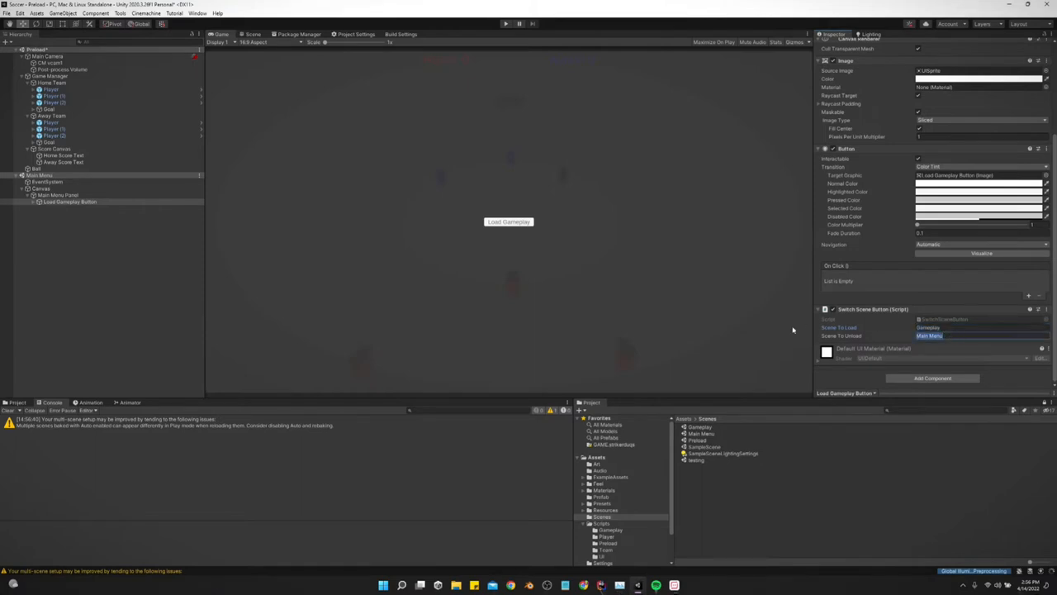
Step: Show Build Settings listing Prototype, Main Menu and Gameplay in Scenes In Build
left_click(7, 13)
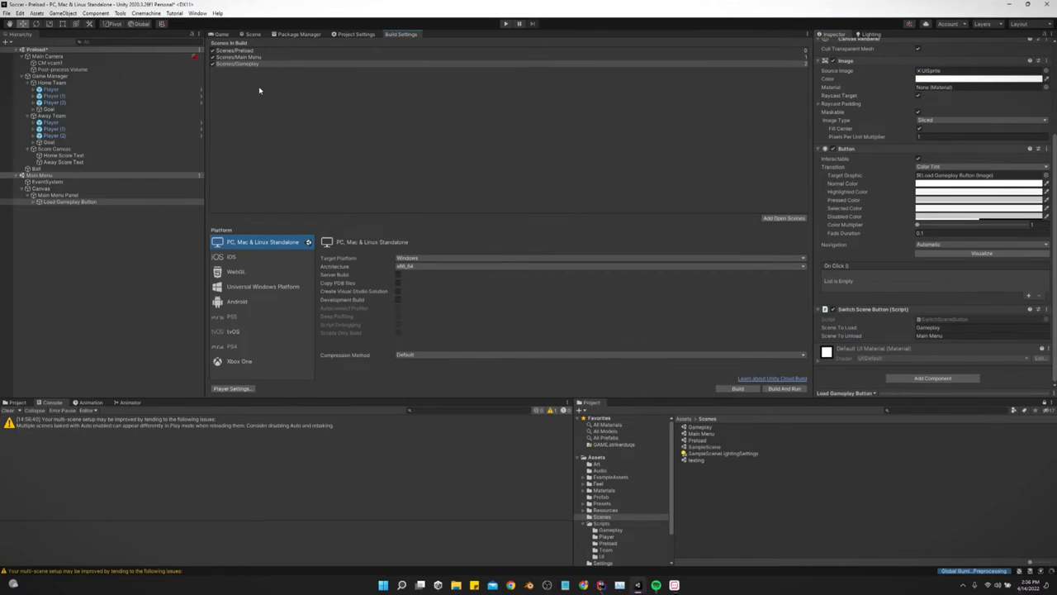
mouse_move(382, 63)
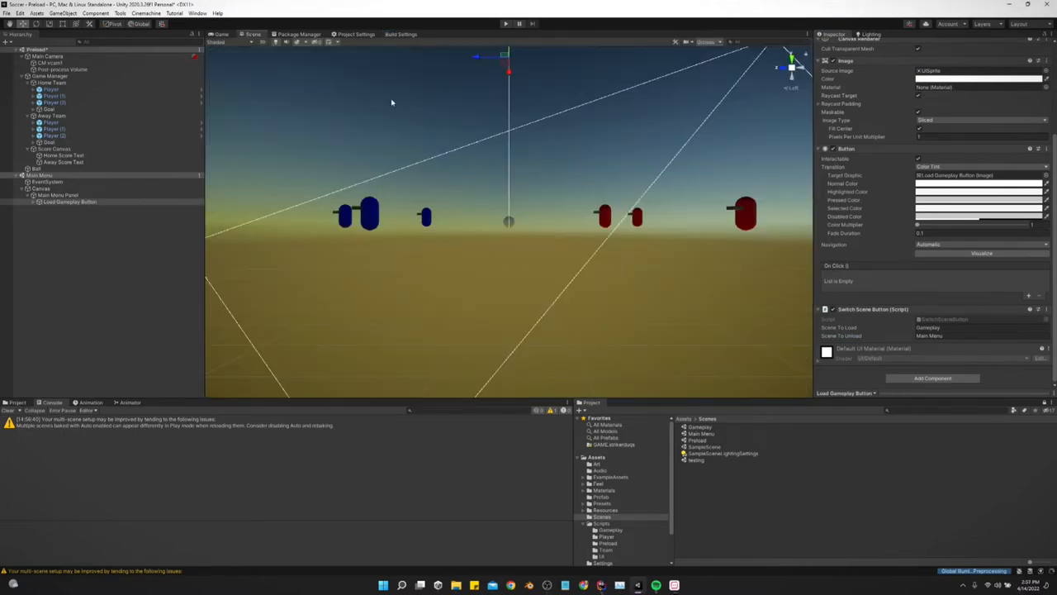
Step: Open the SwitchSceneButton script from the Inspector into Rider
left_click(601, 584)
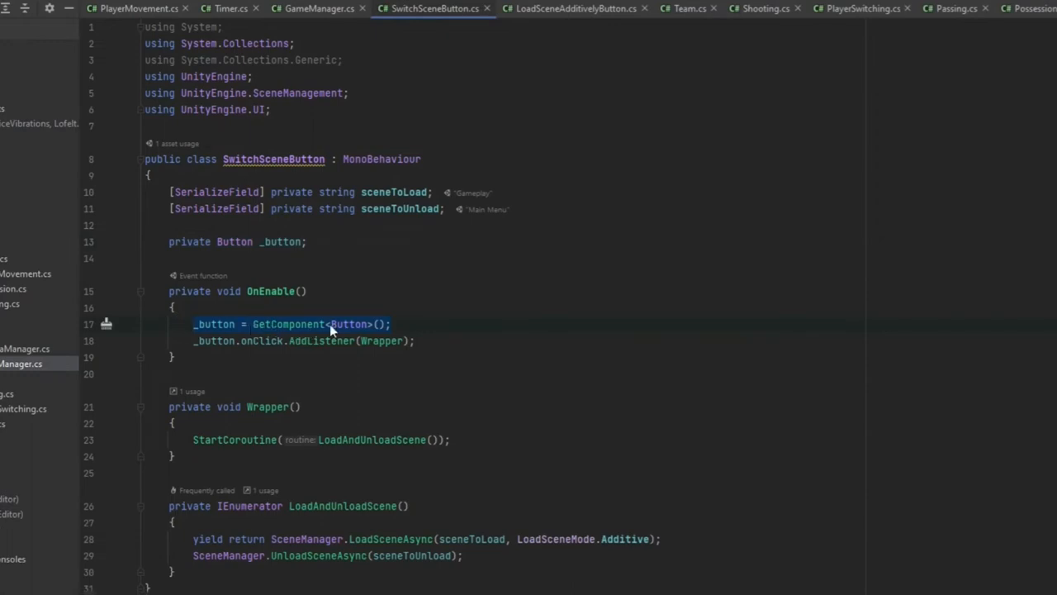
Step: Add a new empty entry to the Load Gameplay button's On Click () list
left_click(417, 340)
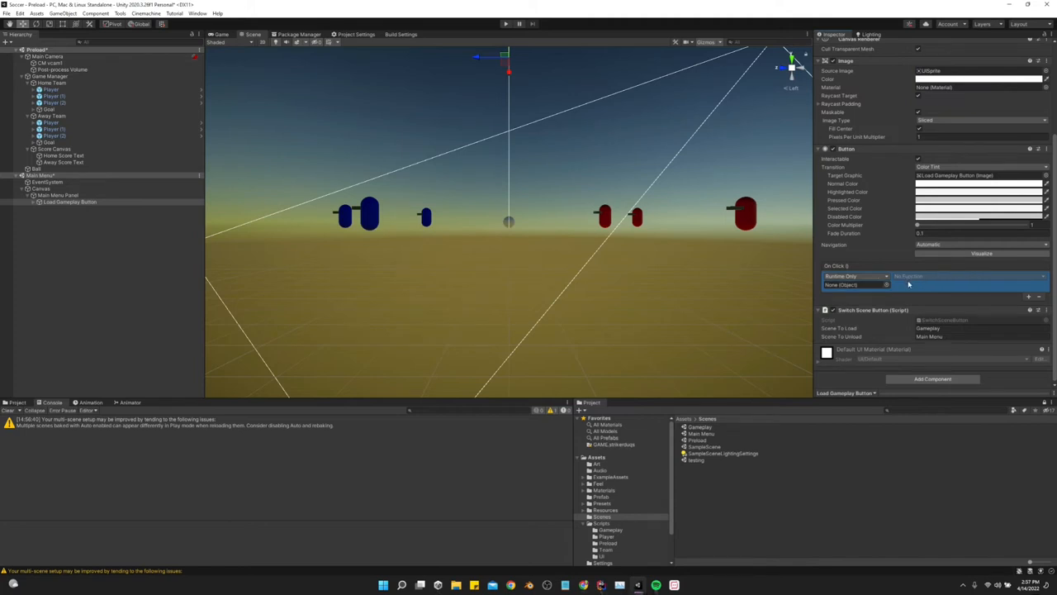
left_click(1039, 298)
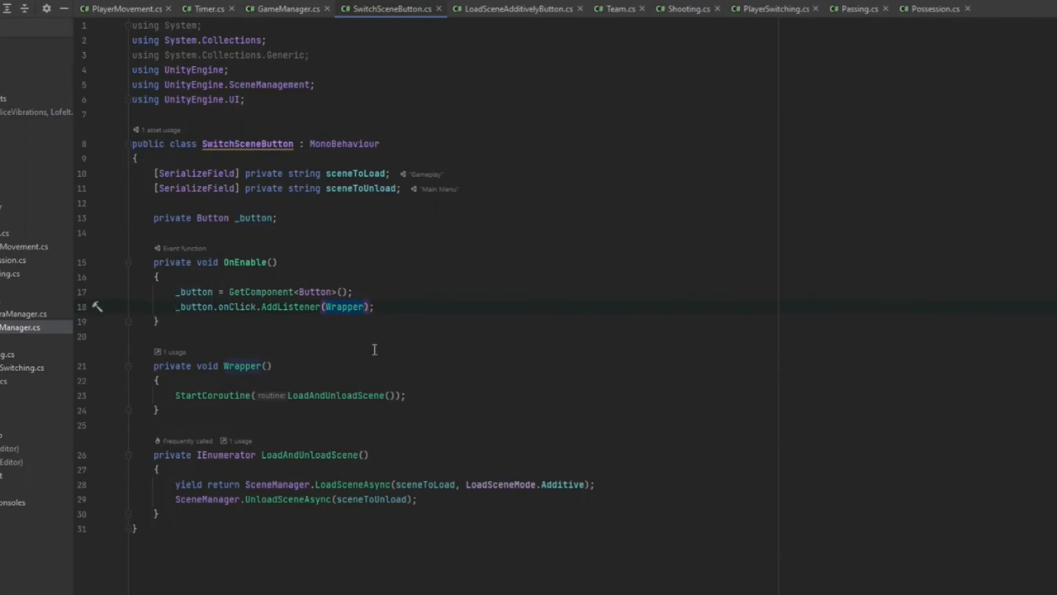
mouse_move(291, 321)
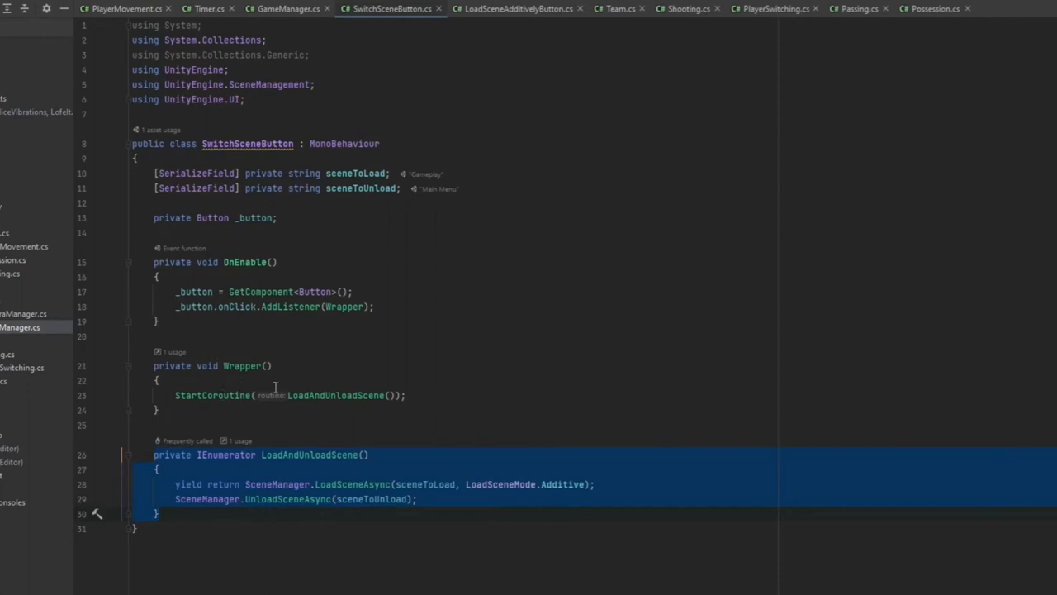
mouse_move(347, 306)
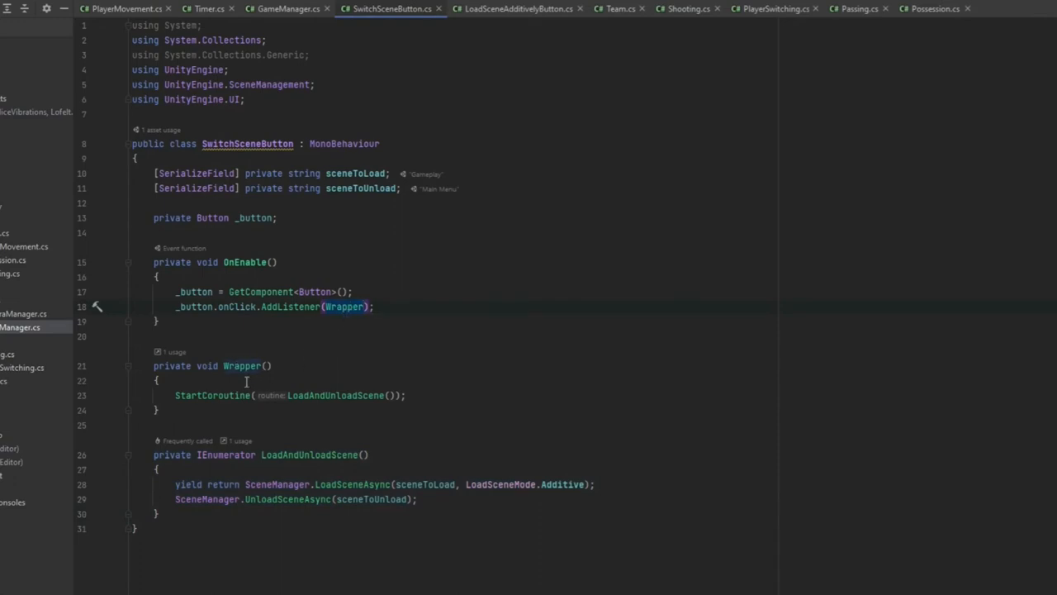
Step: Highlight the Wrapper method that starts the LoadAndUnloadScene coroutine
double_click(243, 365)
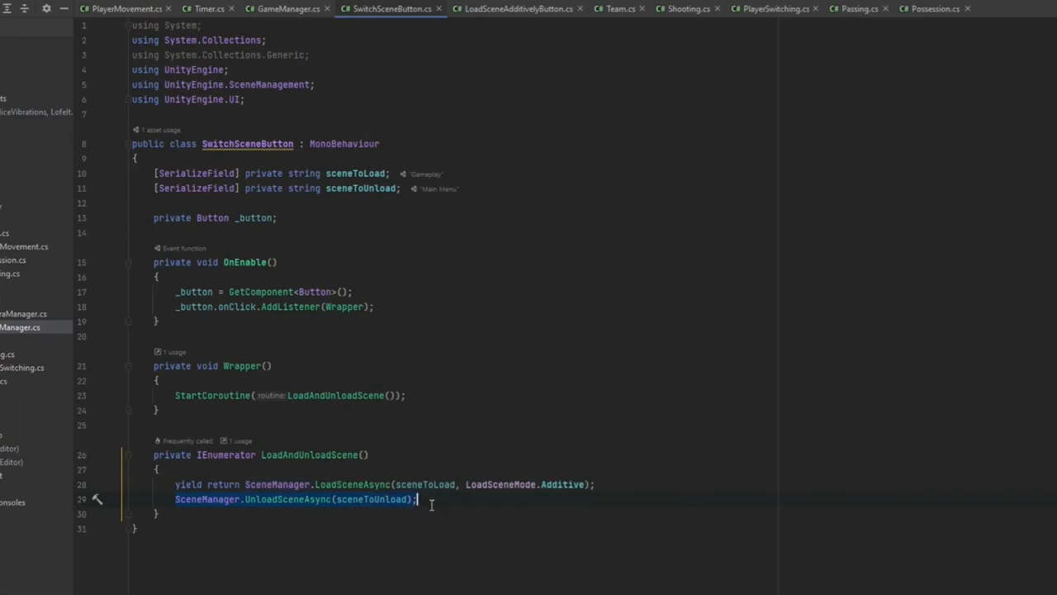
mouse_move(429, 504)
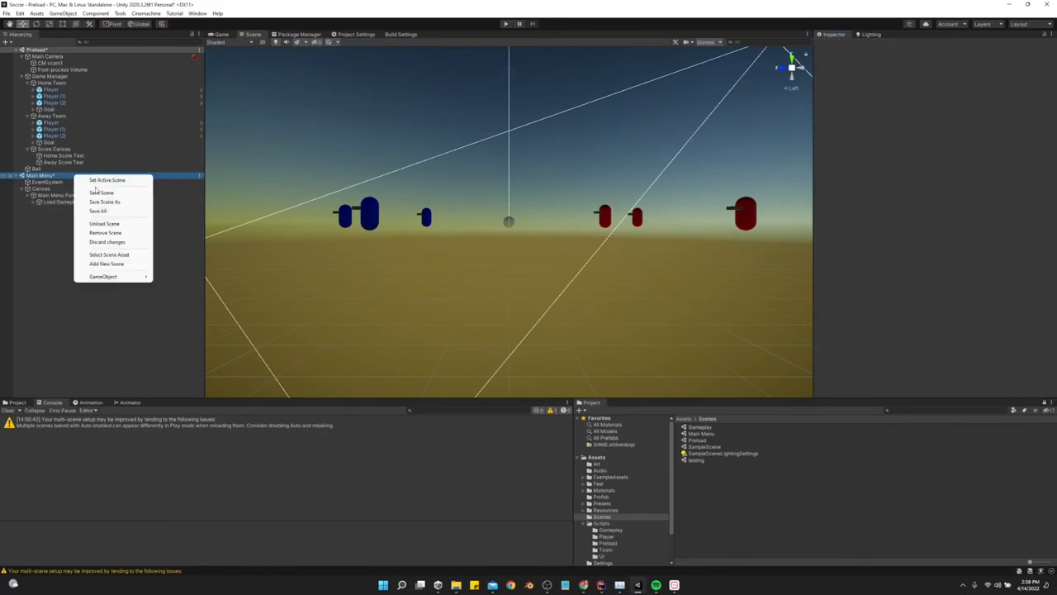
Step: Remove the Main Menu scene and dismiss the unsaved-changes prompt, leaving only Prototype
left_click(106, 231)
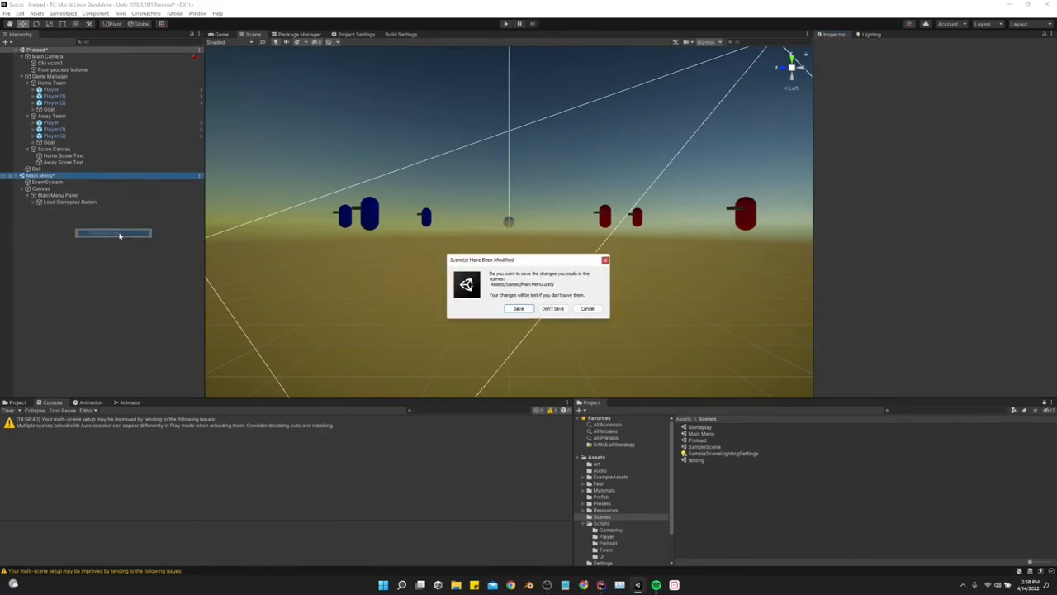
left_click(552, 308)
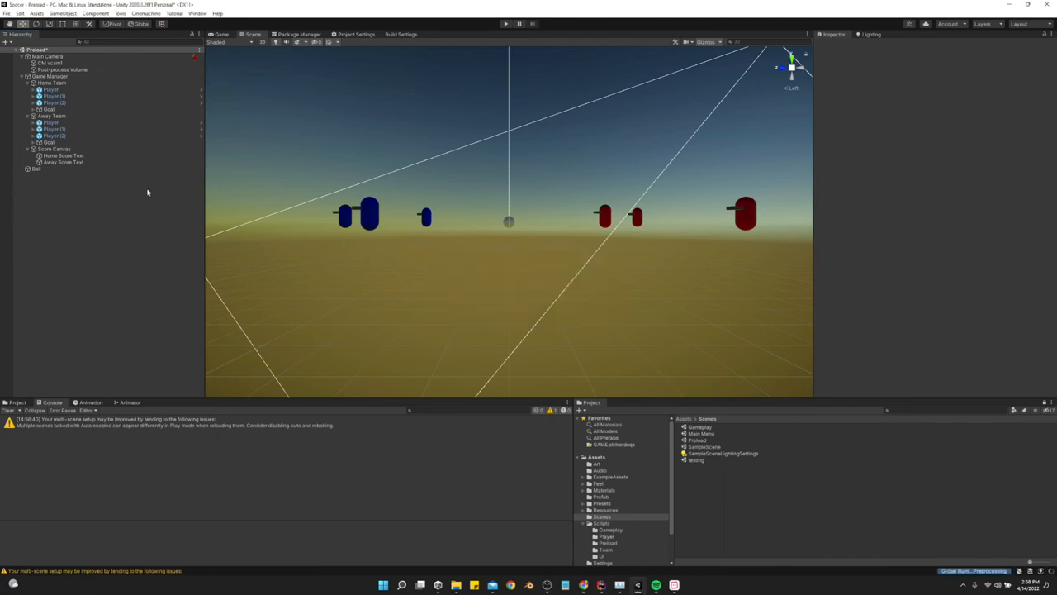
mouse_move(132, 246)
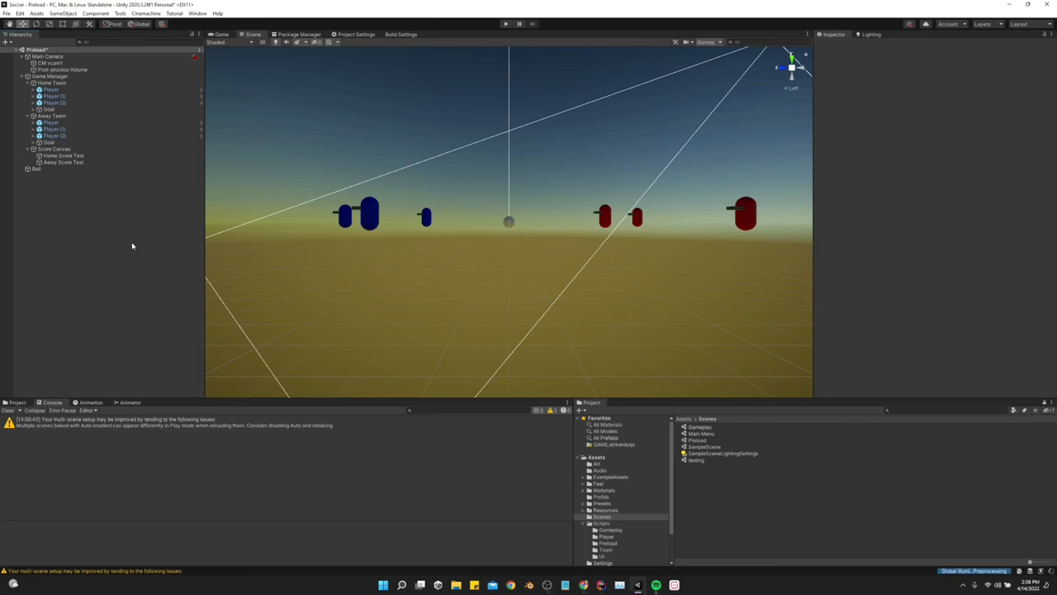
mouse_move(126, 247)
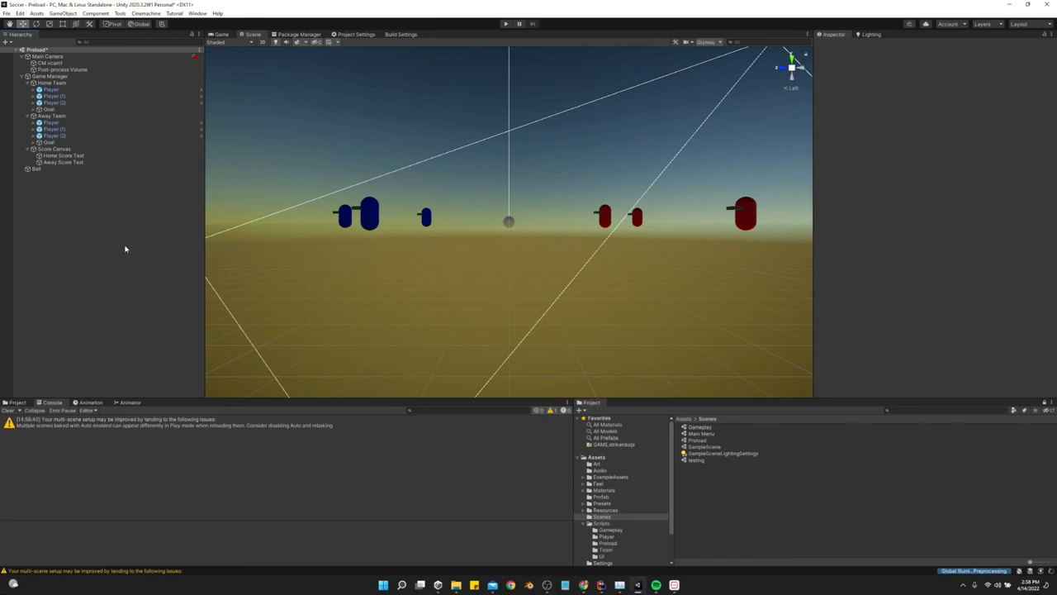